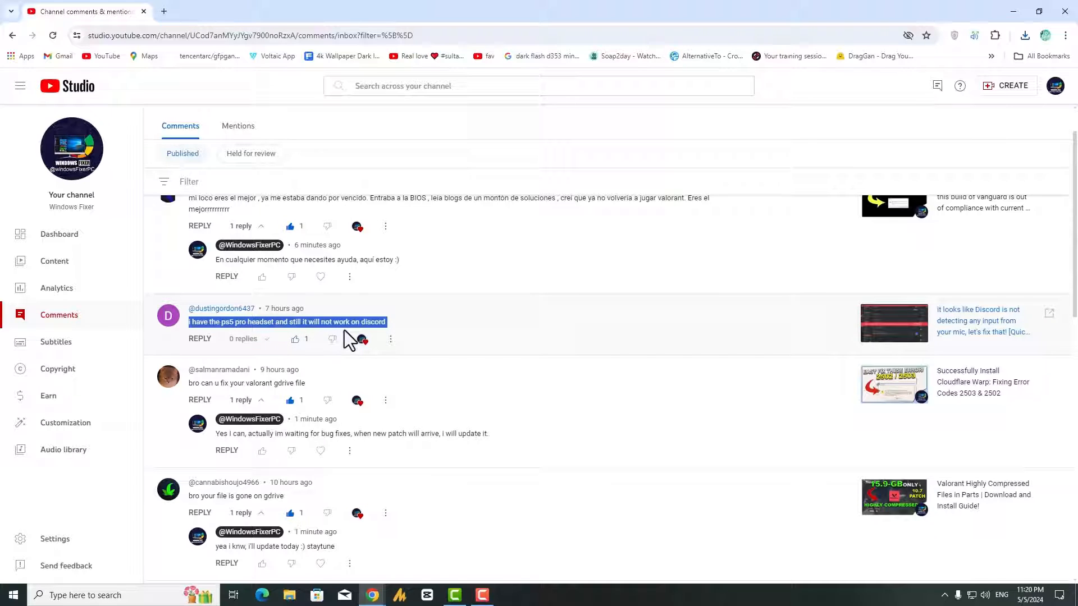
mouse_move(994, 337)
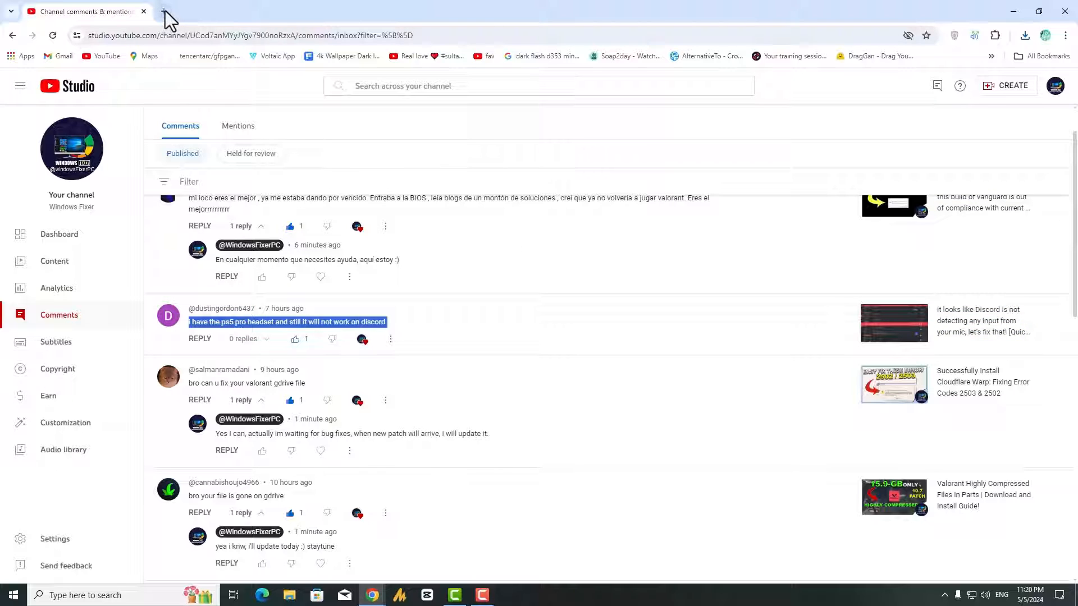
Open a new browser tab beside the YouTube Studio channel comments tab.
left_click(165, 12)
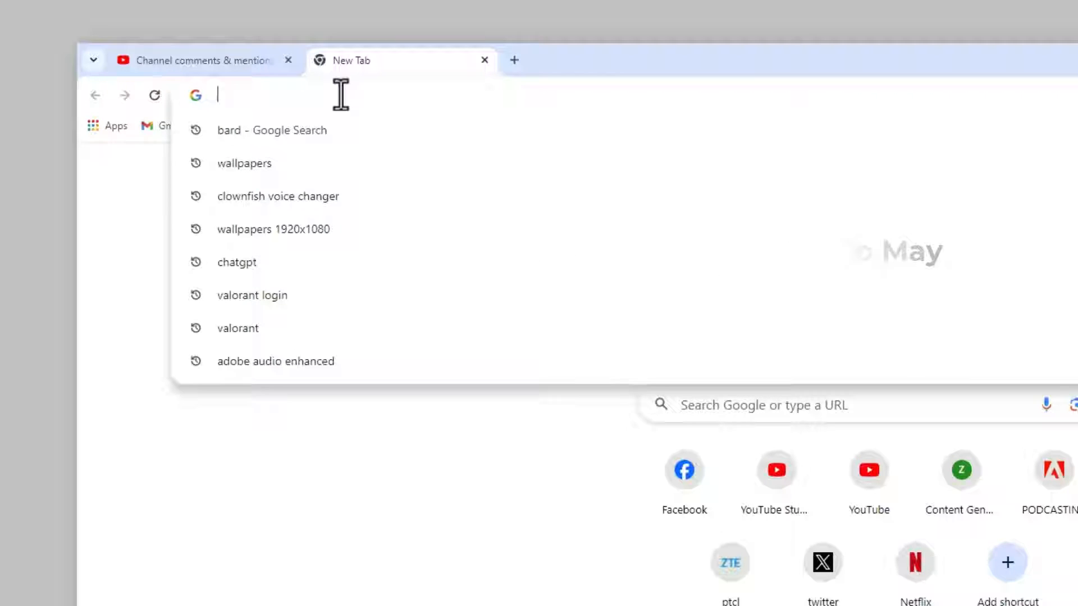
Search Google for 'virtual audio cable' and open the VB-Audio Virtual Apps result.
type("virtual audio cabl")
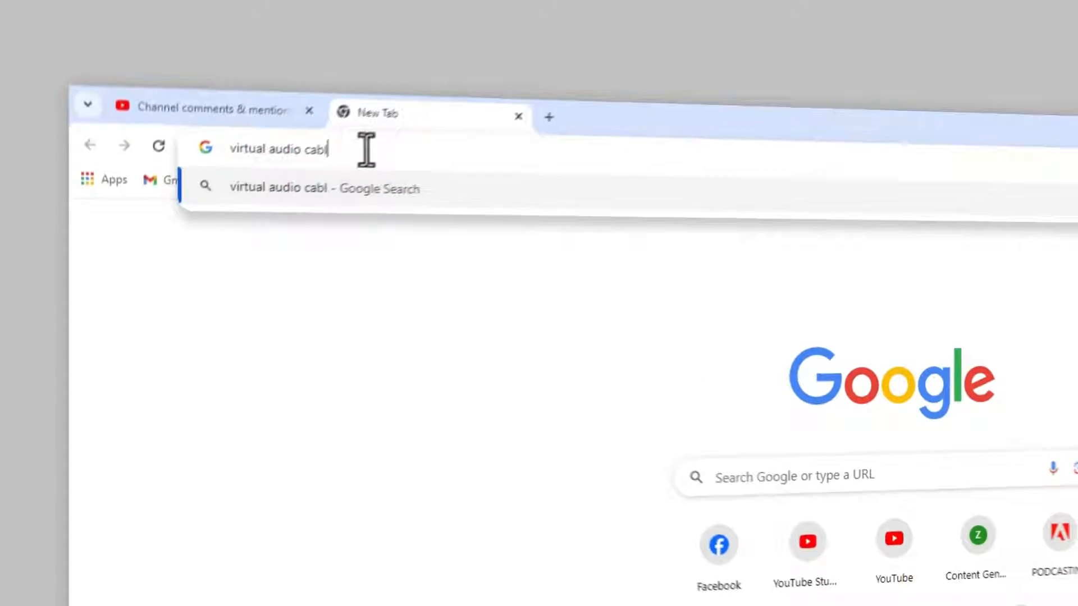
key("Return")
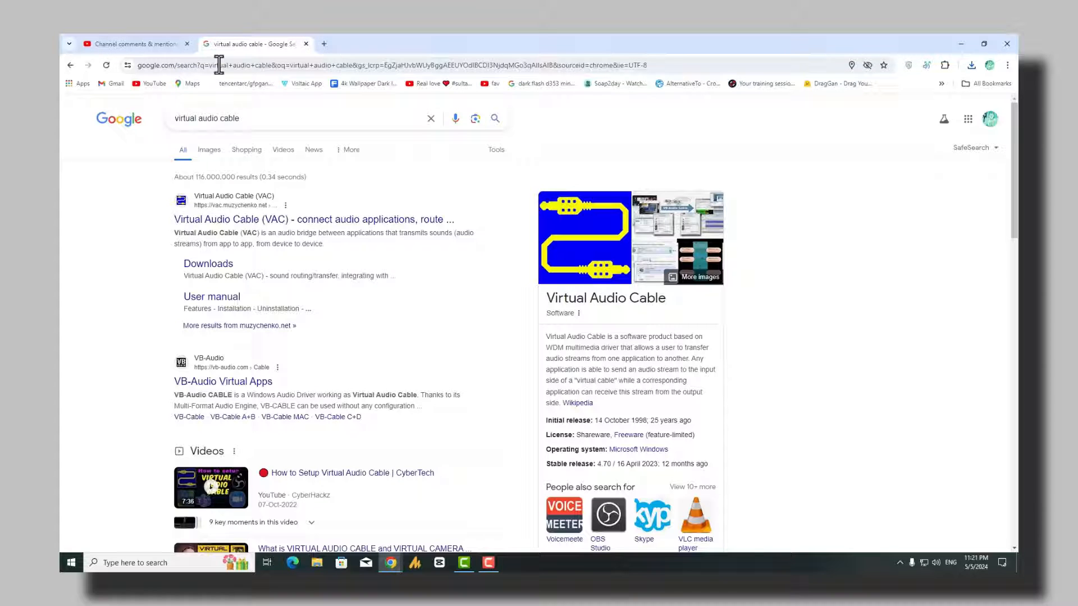
left_click(222, 382)
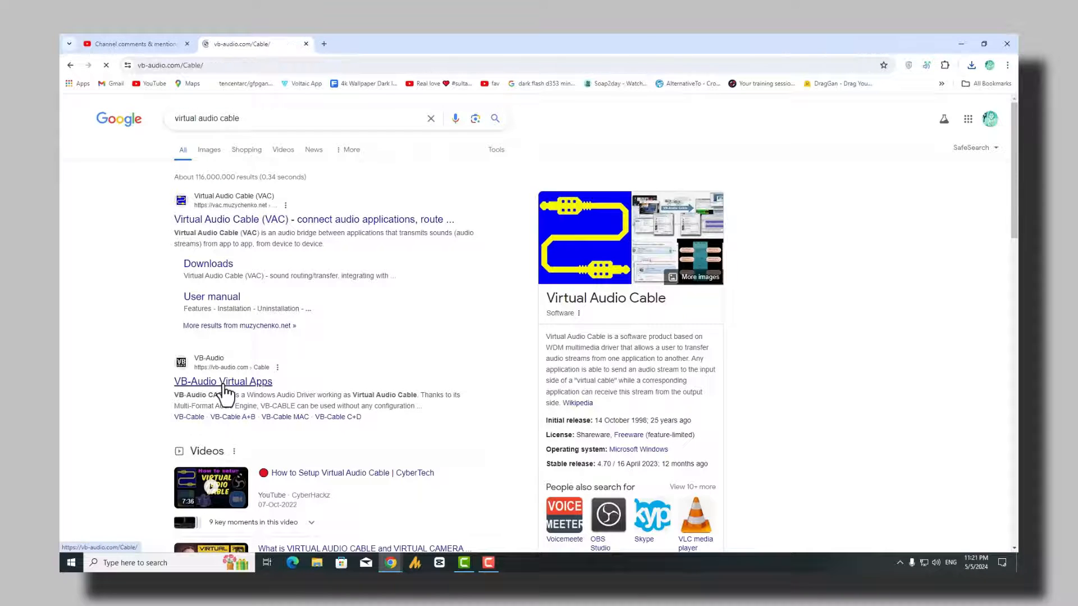
Download the Windows VBCABLE_Driver_Pack43.zip from the Virtual Audio Cable page.
left_click(222, 382)
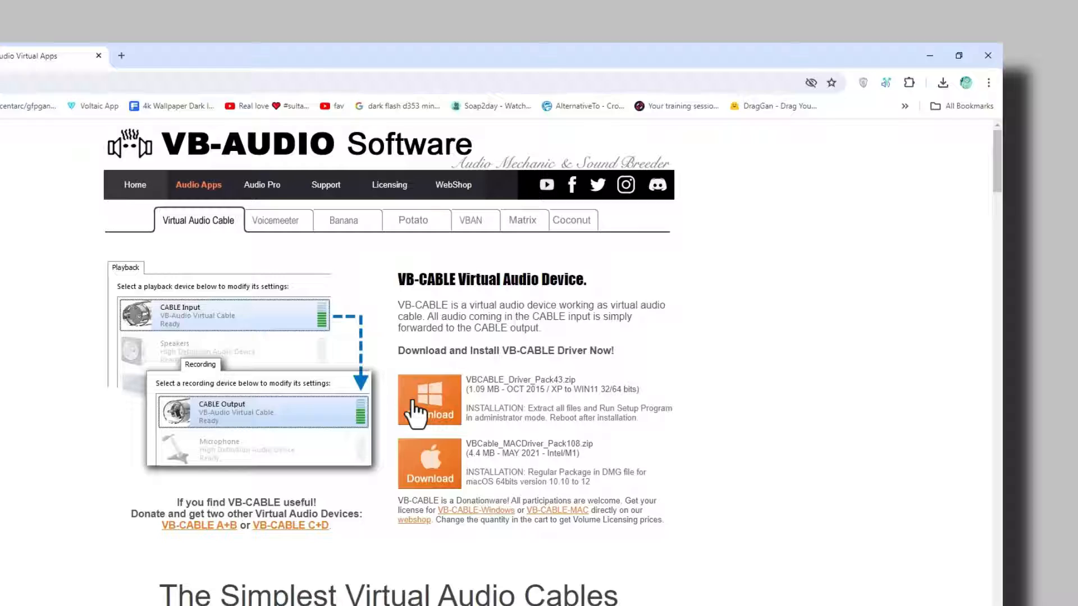
left_click(428, 401)
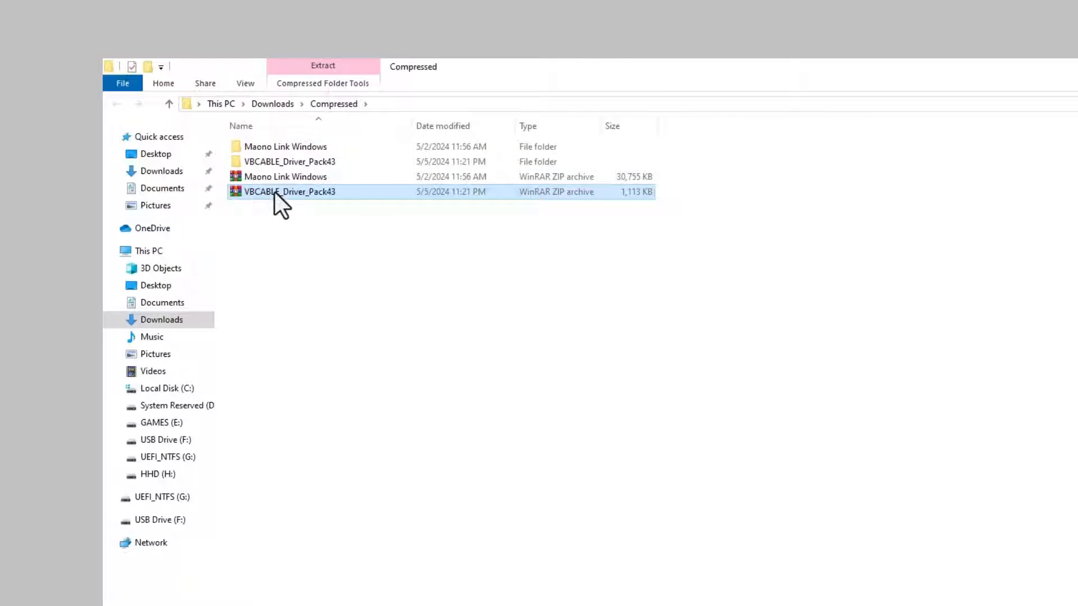
mouse_move(275, 200)
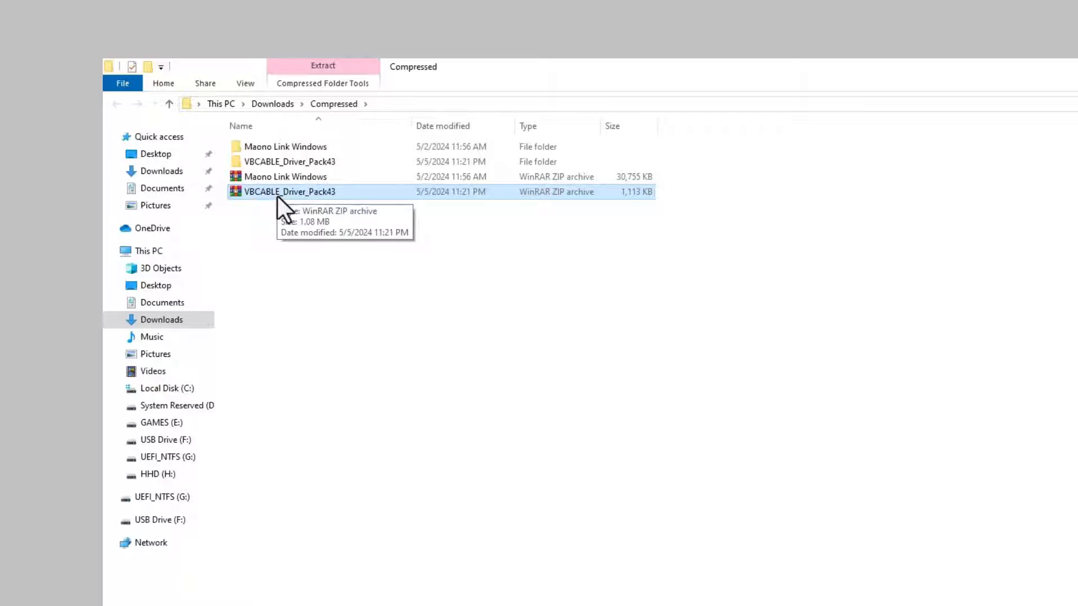
mouse_move(288, 162)
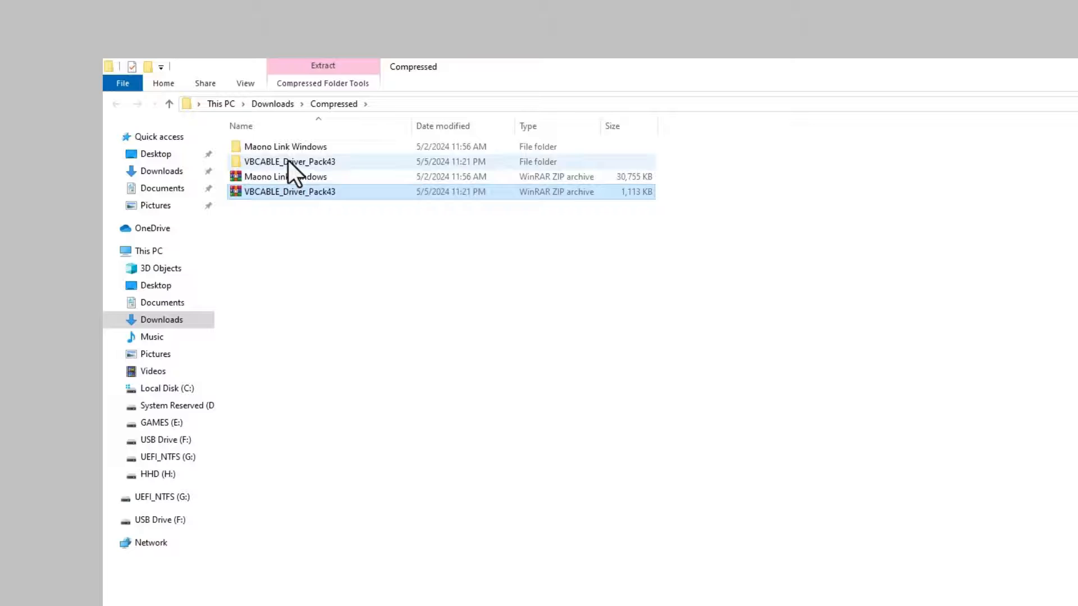
Open the extracted VBCABLE_Driver_Pack43 folder and bring up run options for VBCABLE_Setup_x64.
double_click(288, 161)
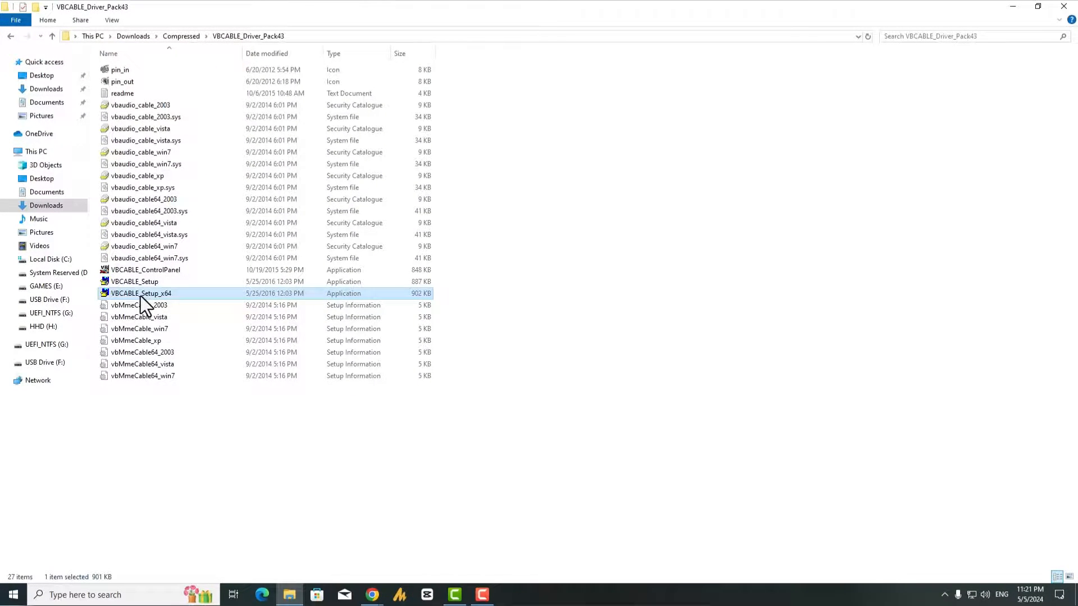
right_click(140, 293)
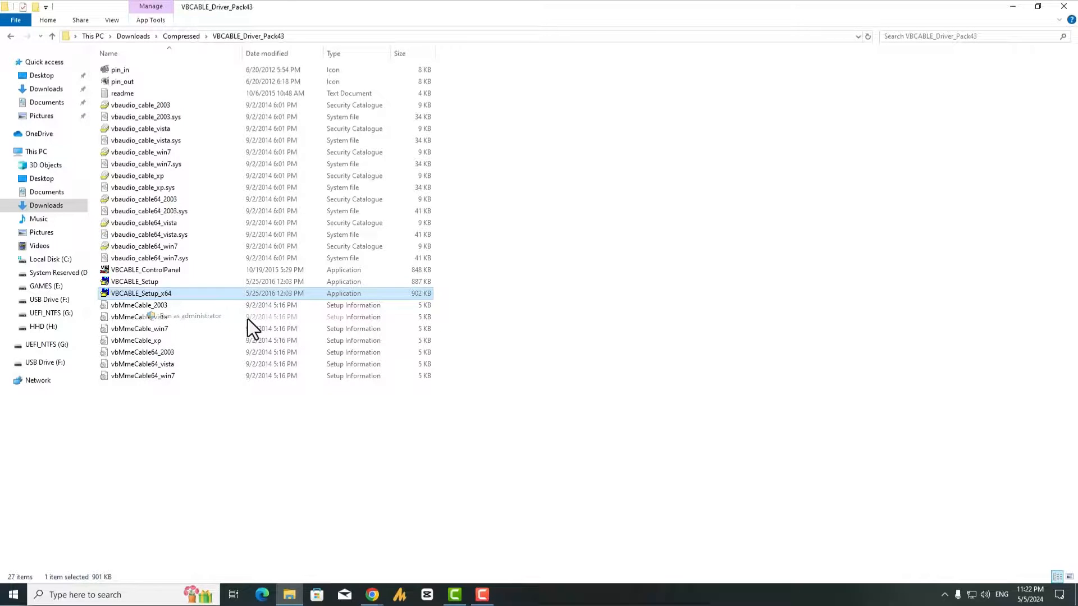
Run VBCABLE_Setup_x64 as administrator, install the driver and acknowledge the success message.
double_click(141, 293)
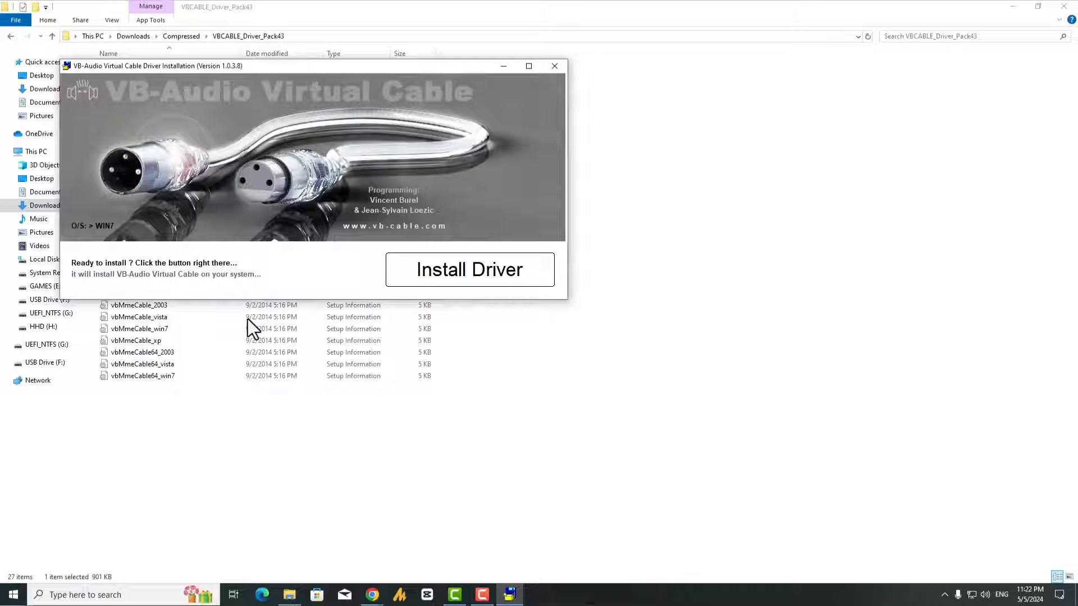
left_click(469, 269)
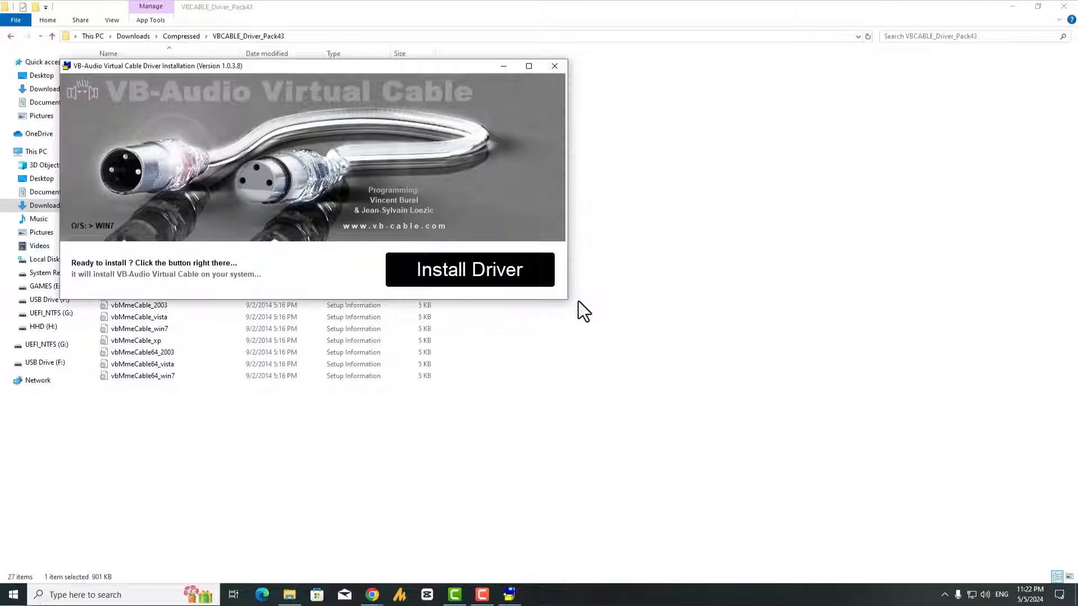
left_click(469, 268)
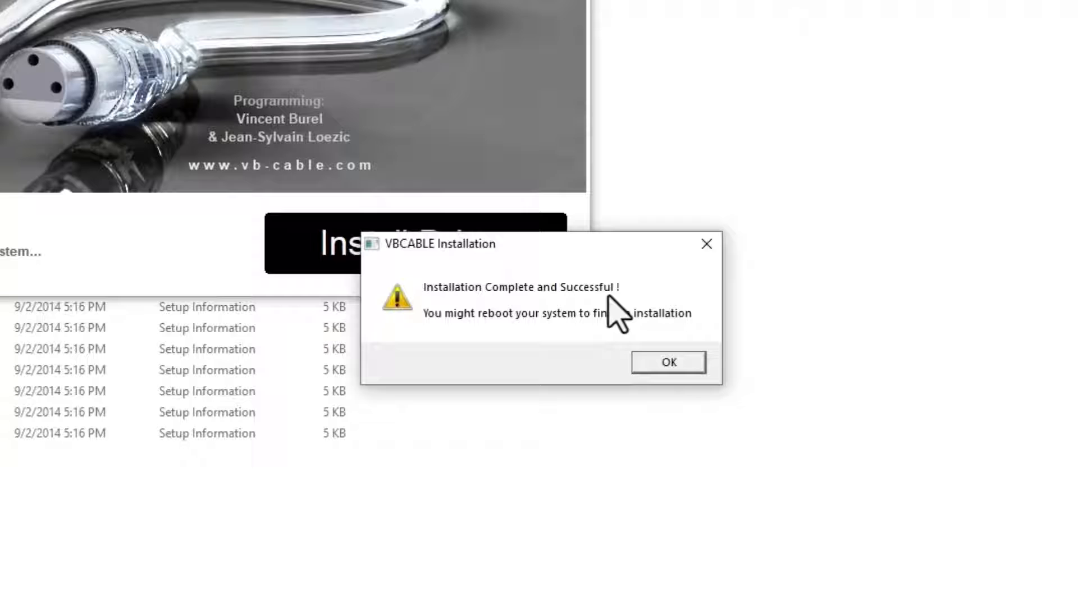
mouse_move(521, 323)
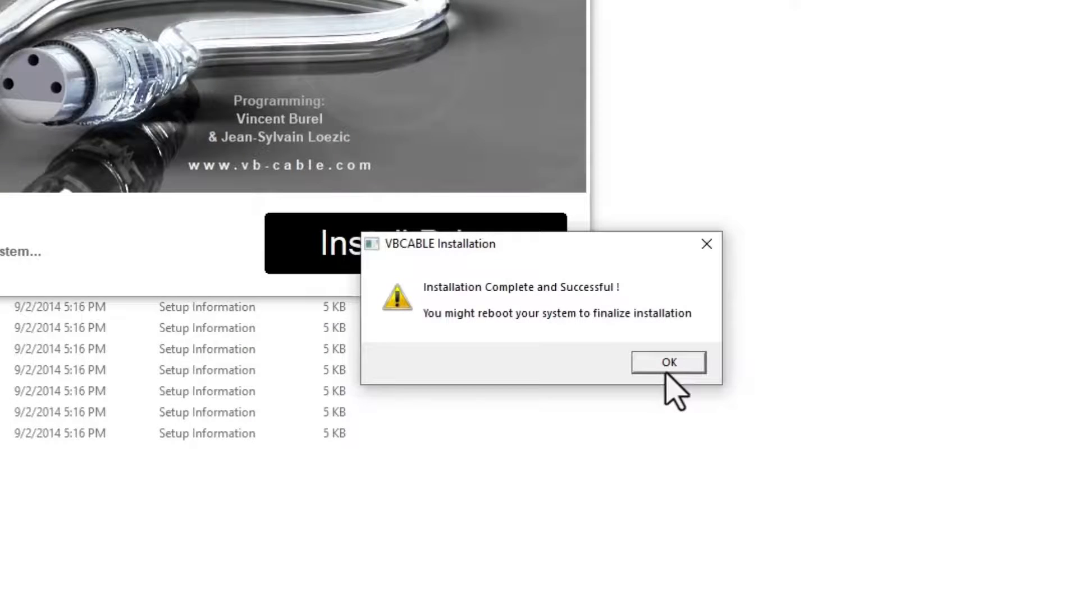
left_click(666, 362)
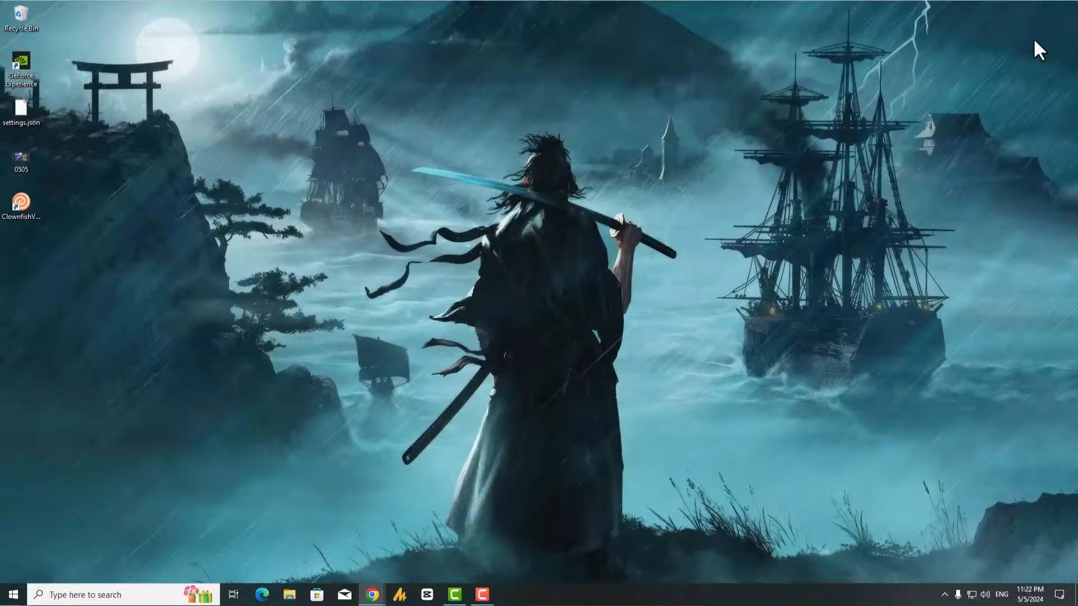
mouse_move(910, 195)
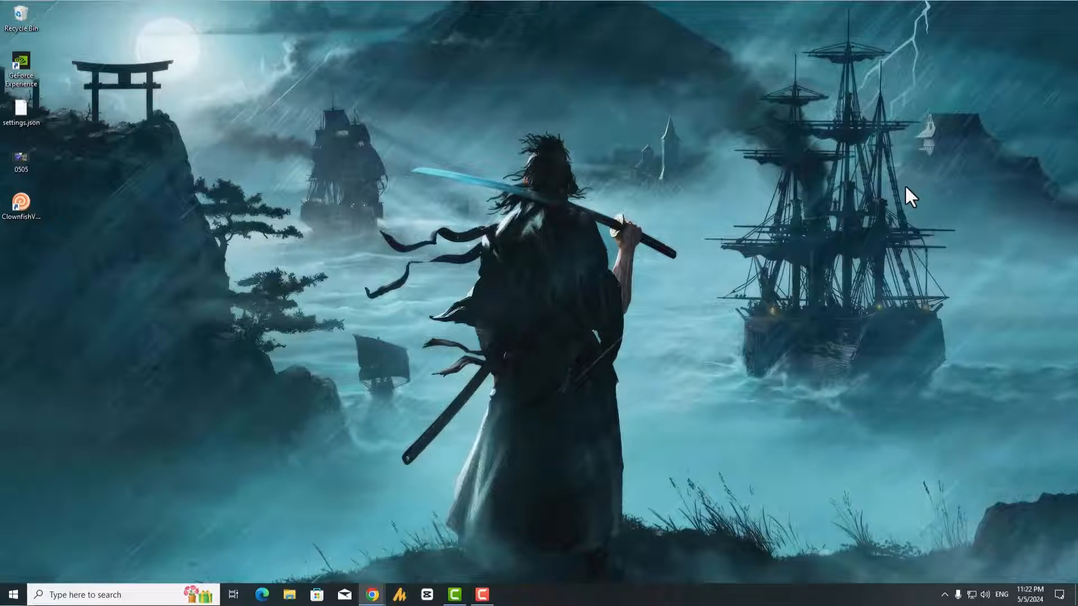
Launch Control Panel from the Start menu.
left_click(13, 593)
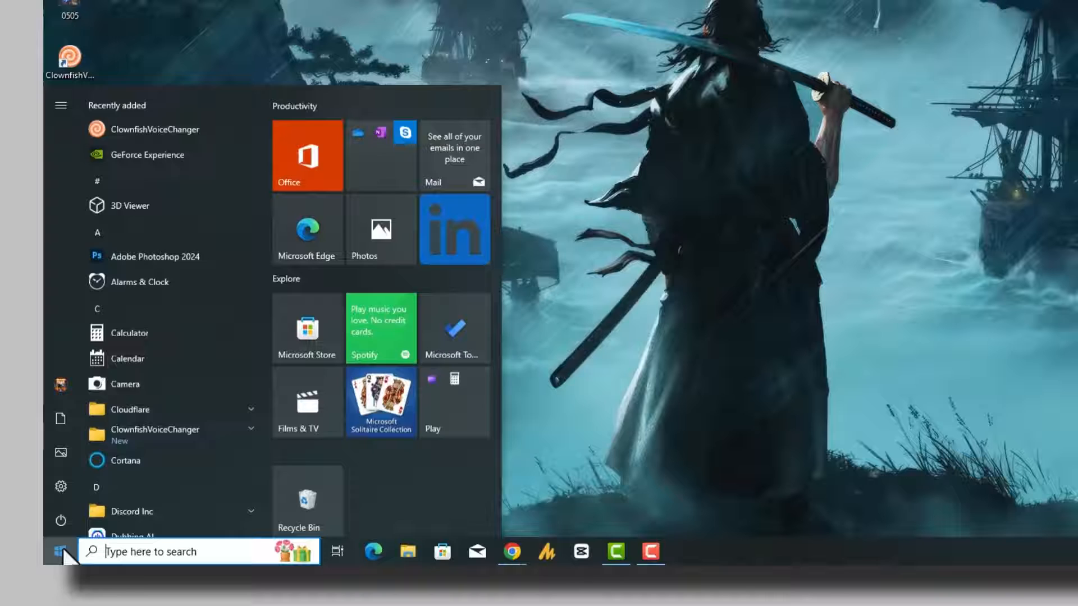
left_click(63, 551)
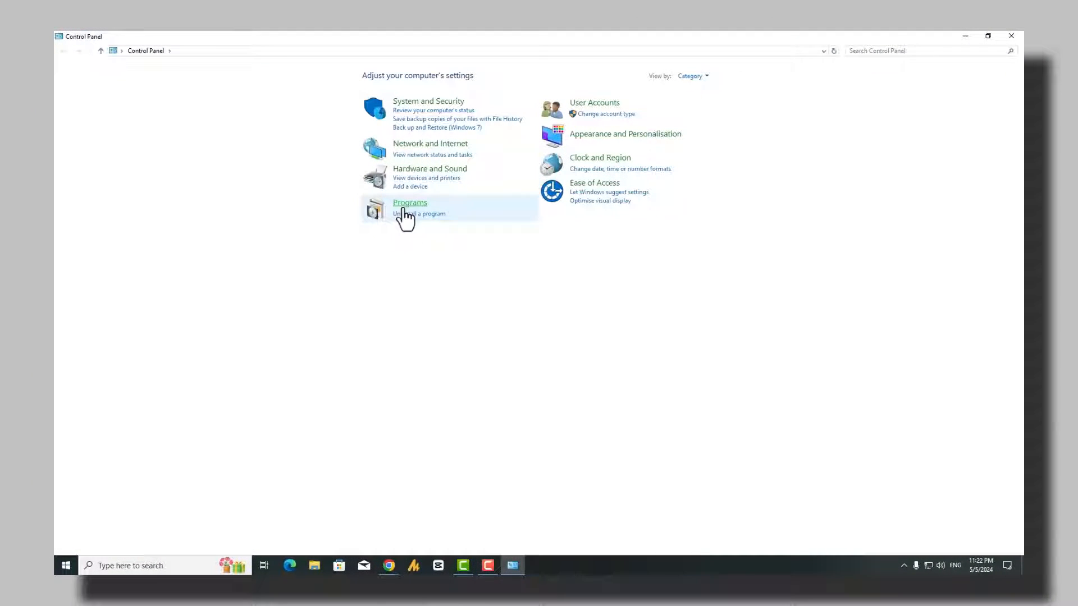
mouse_move(426, 177)
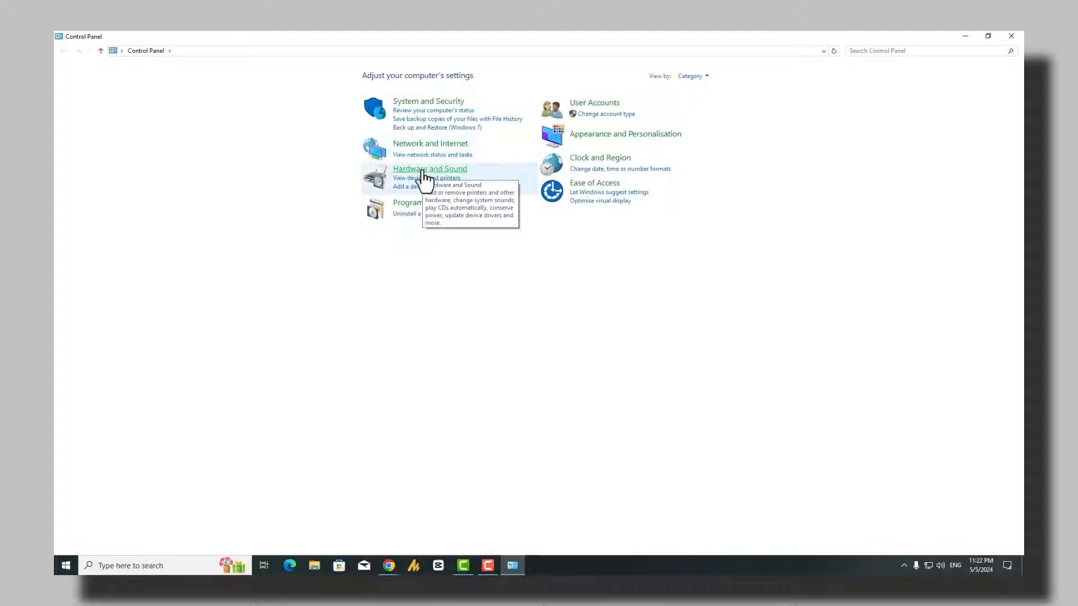
Go through Hardware and Sound to the Sound dialog's Playback device list.
left_click(429, 168)
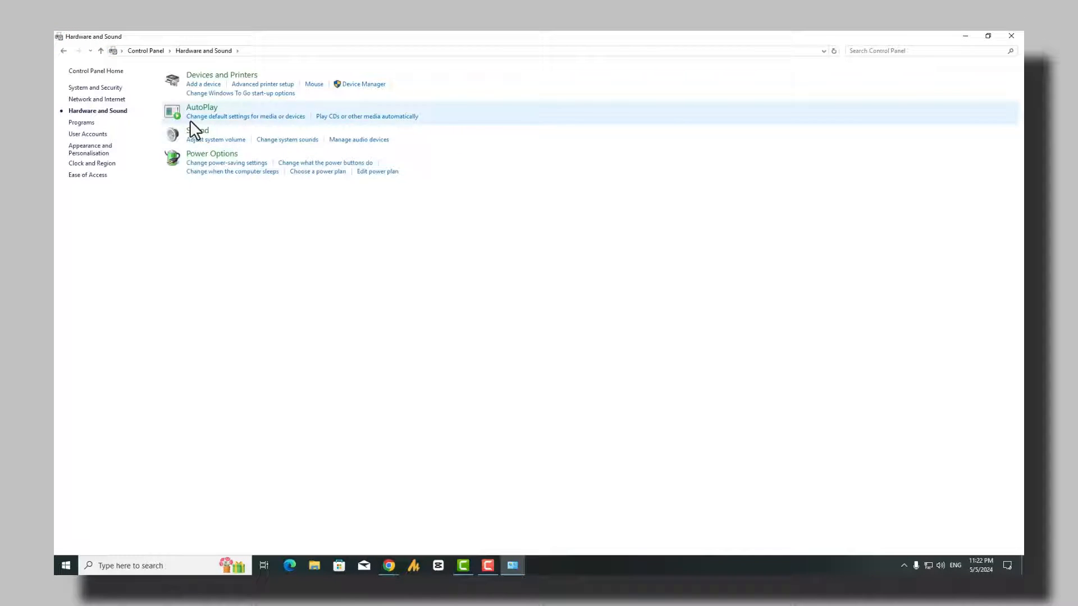
mouse_move(207, 136)
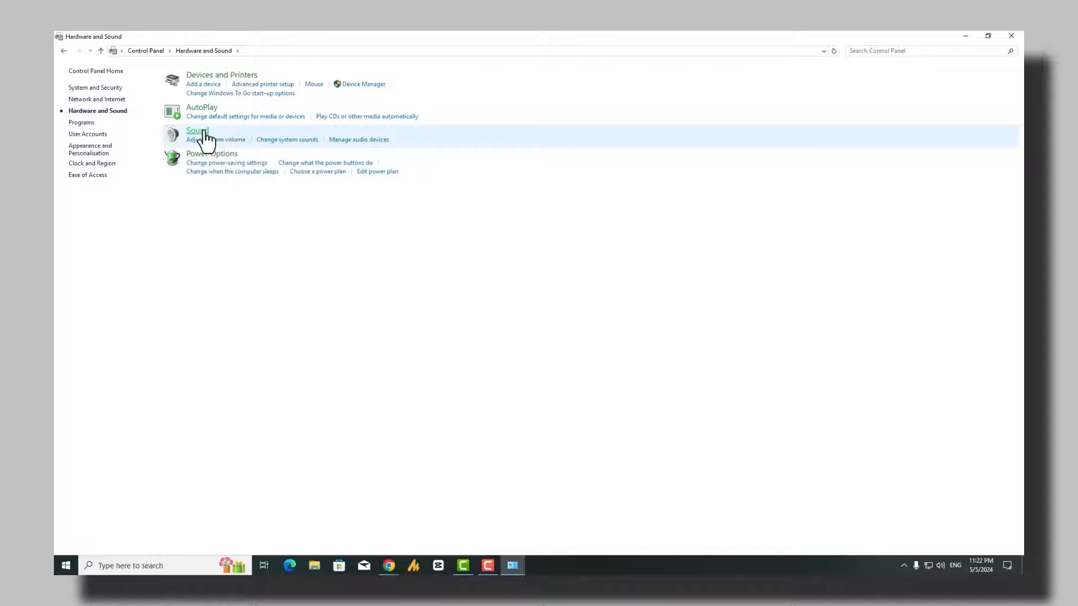
left_click(196, 130)
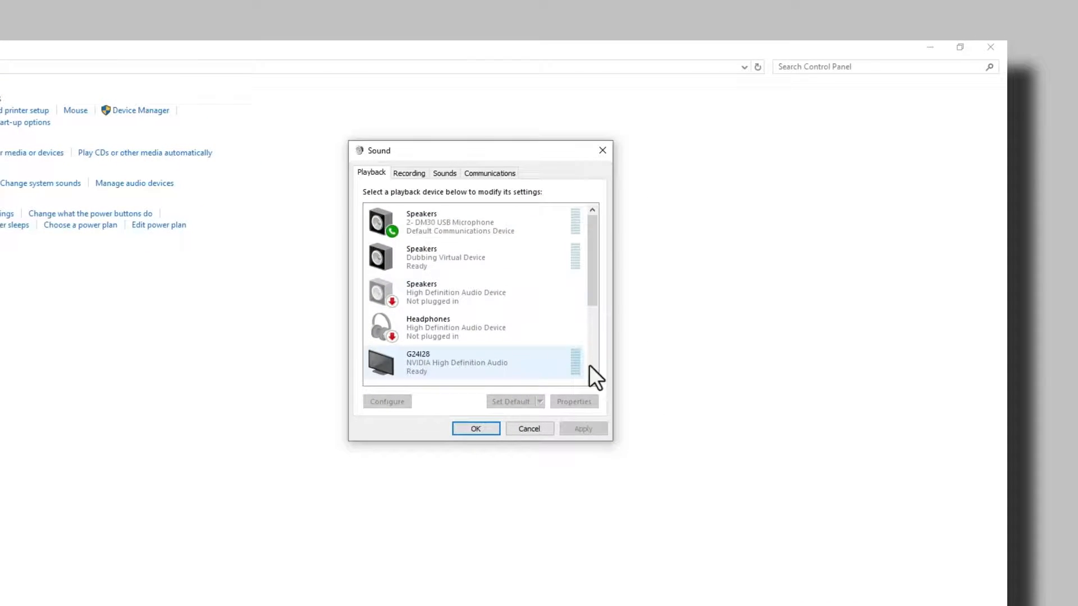
Show the Recording devices and bring up options for the 2- DM30 USB Microphone.
scroll("down", 3)
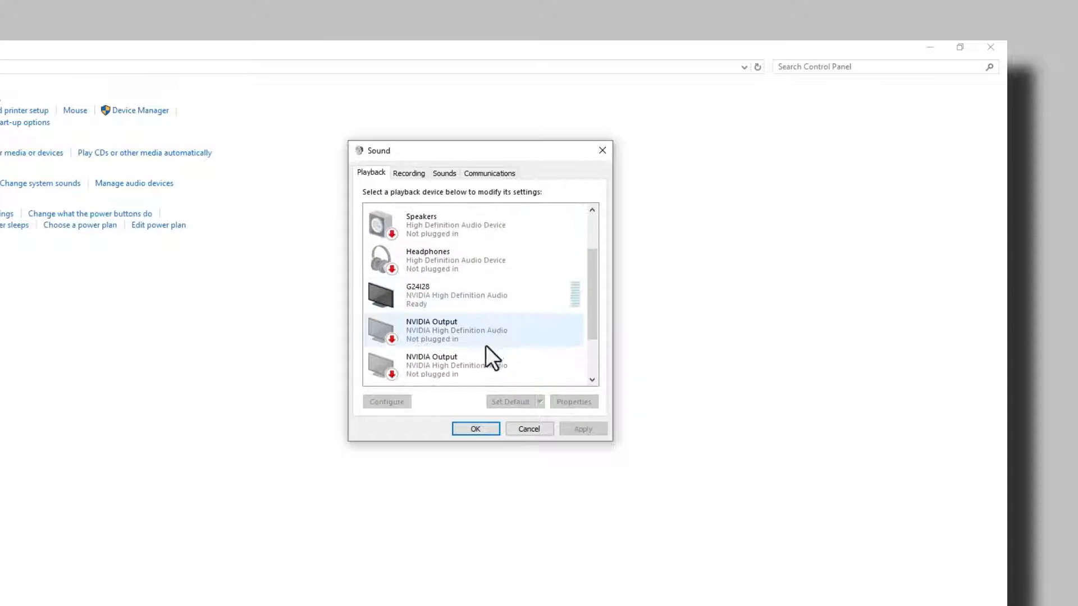
left_click(409, 173)
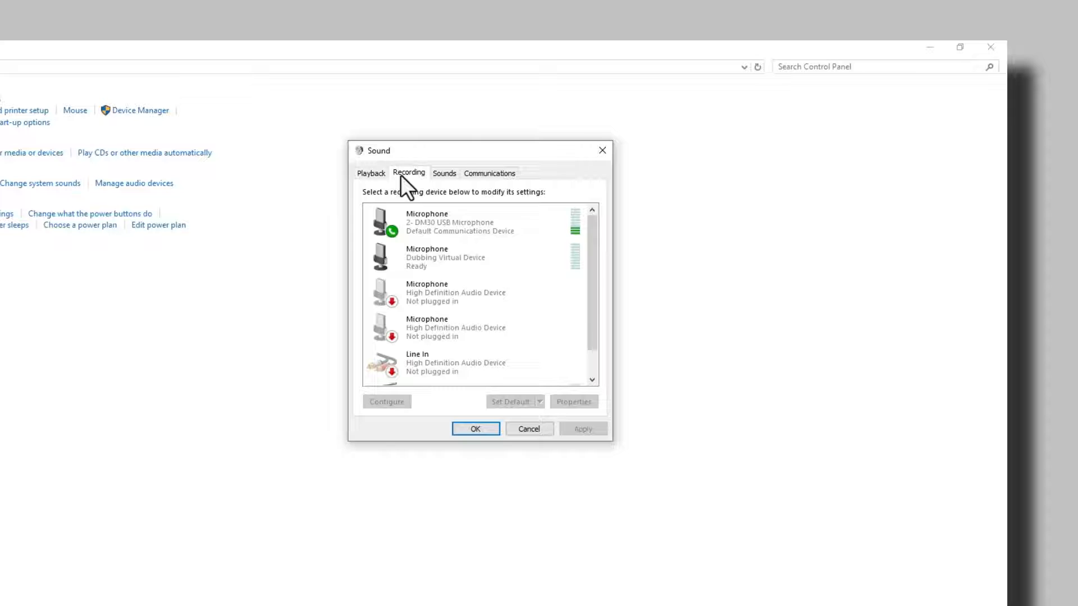
scroll("down", 3)
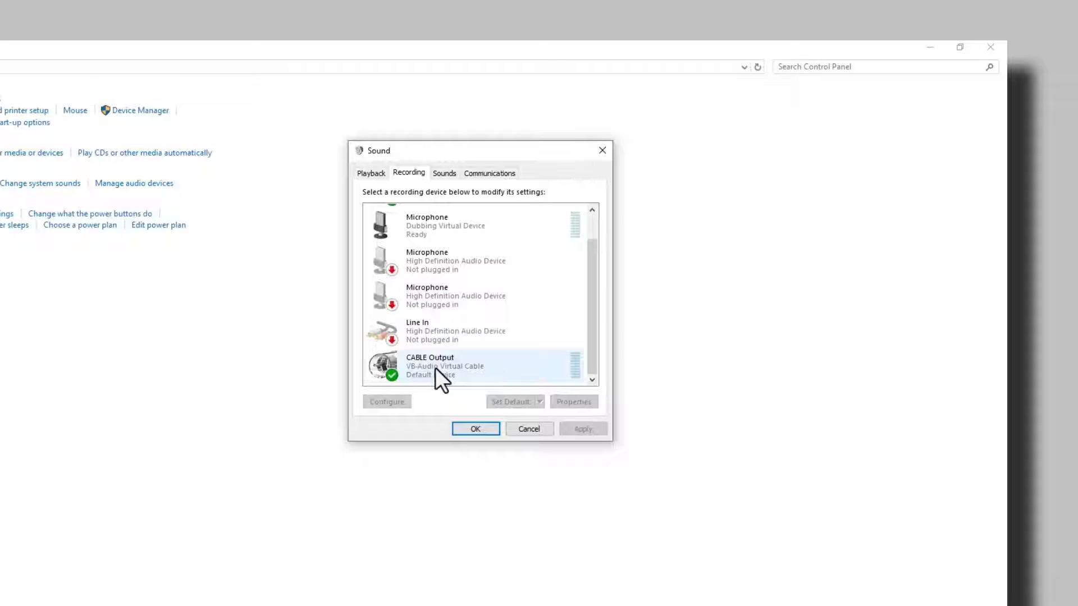
scroll("up", 3)
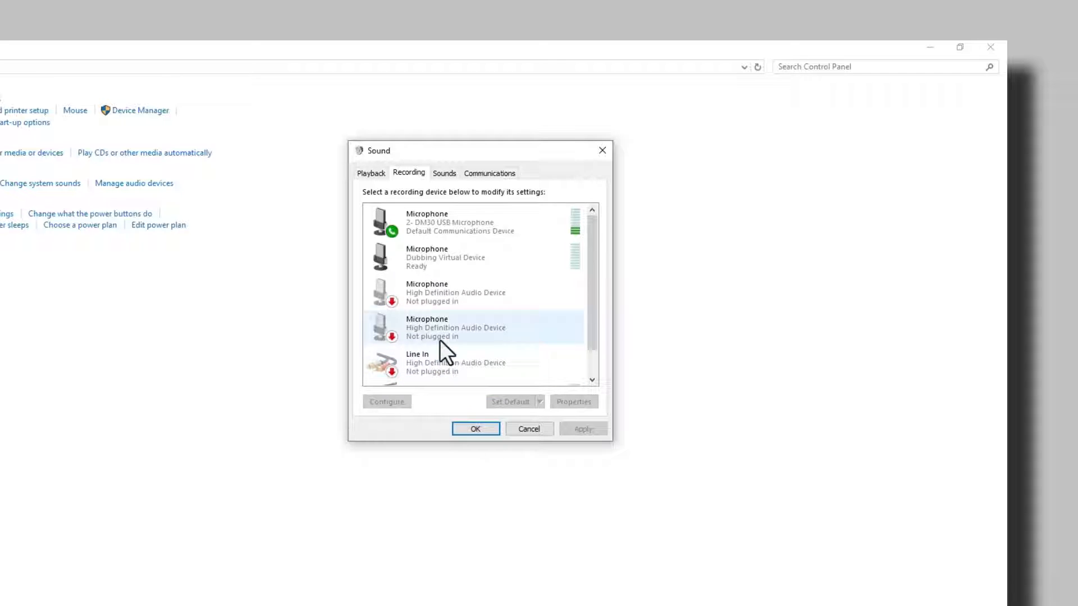
right_click(447, 220)
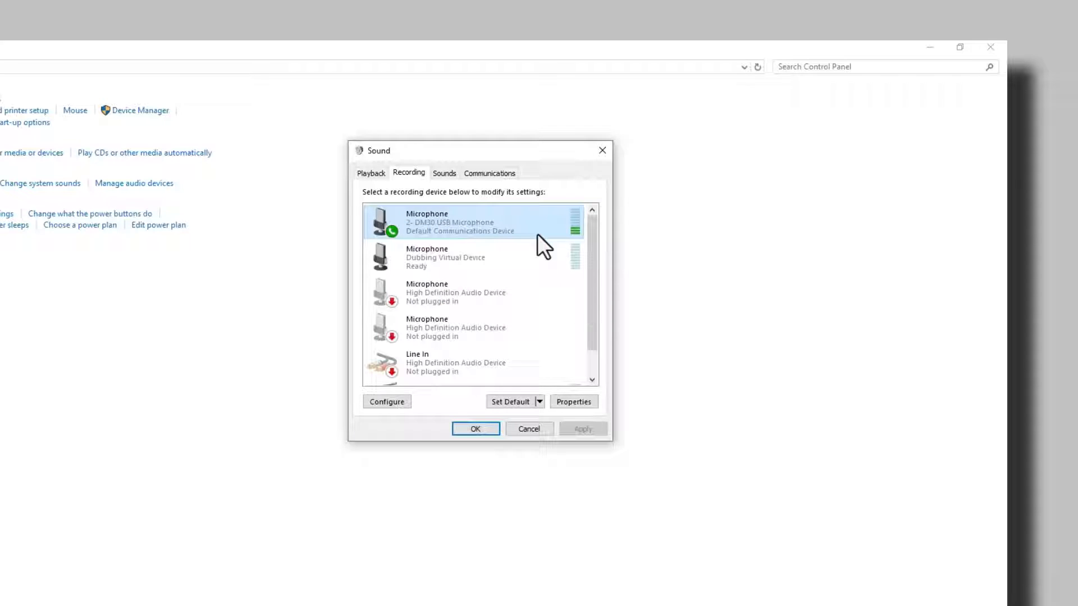
mouse_move(584, 247)
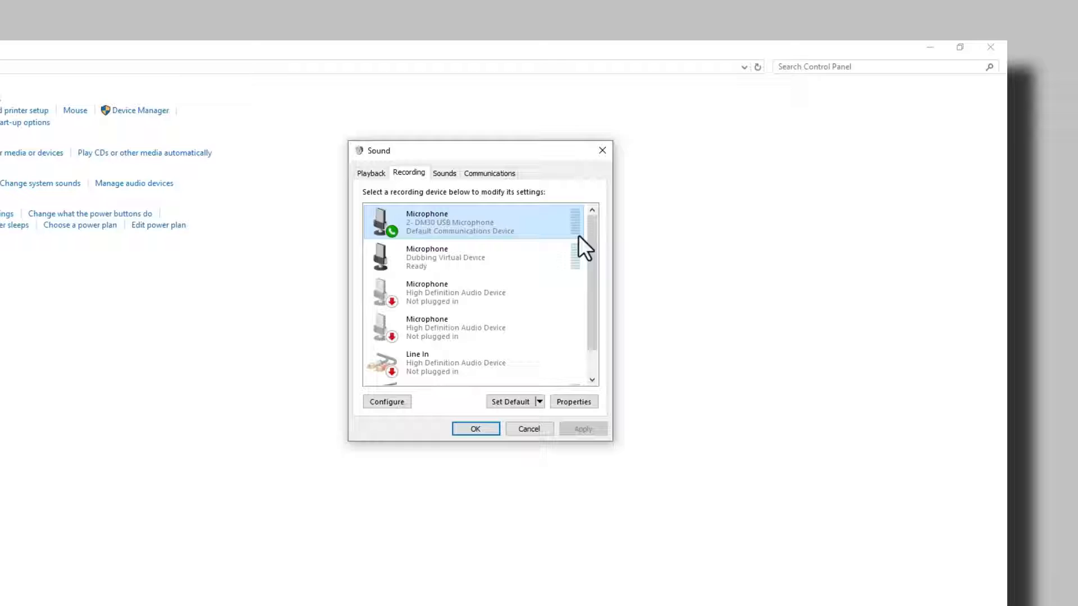
mouse_move(512, 233)
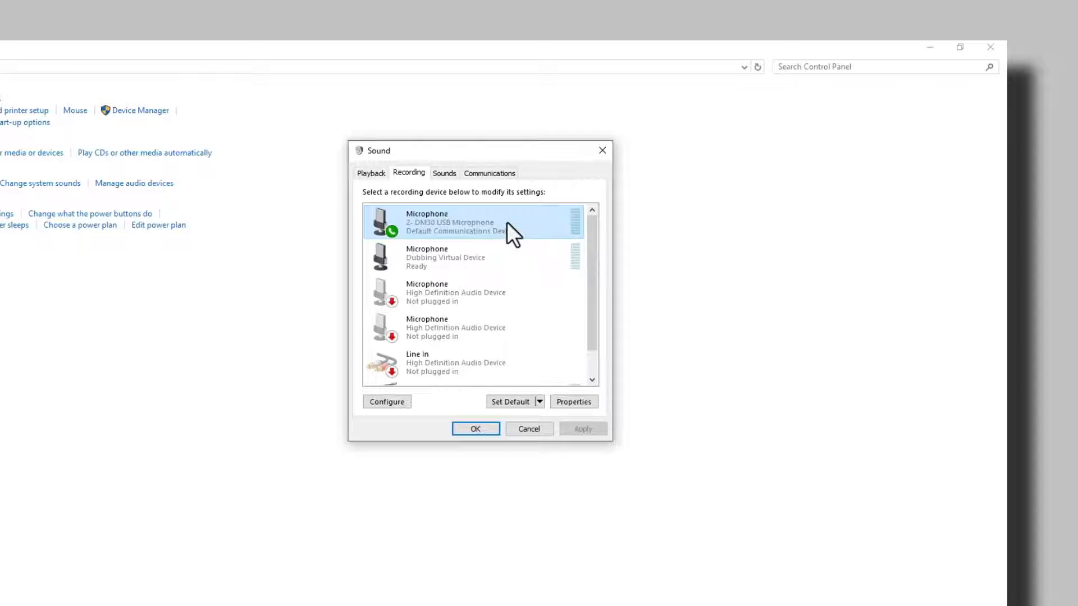
In the microphone's Listen settings, enable Listen to this device through CABLE Input and save.
left_click(572, 401)
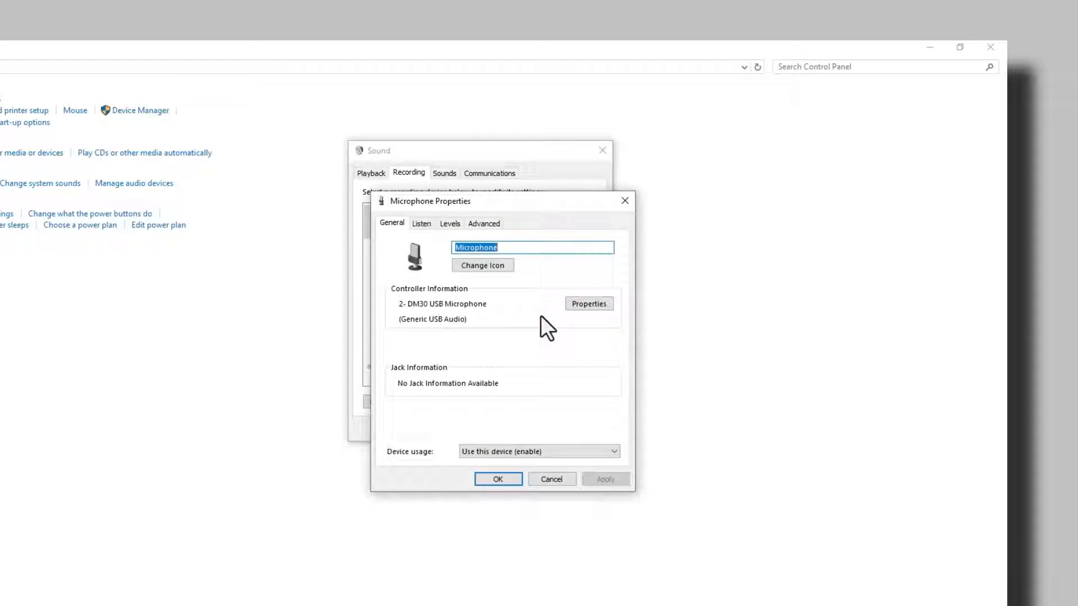
left_click(421, 223)
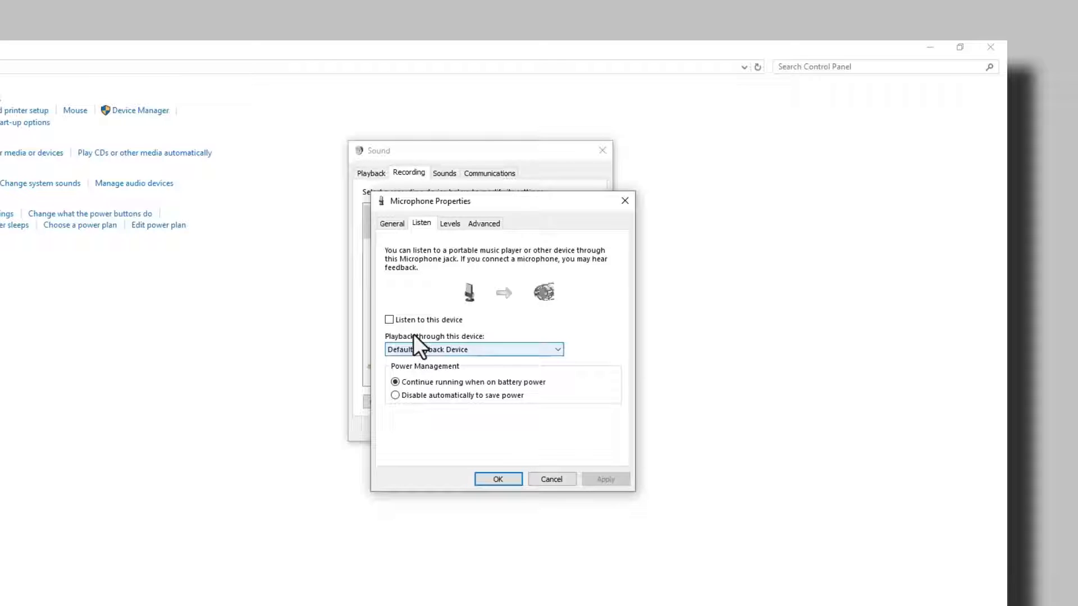
mouse_move(394, 332)
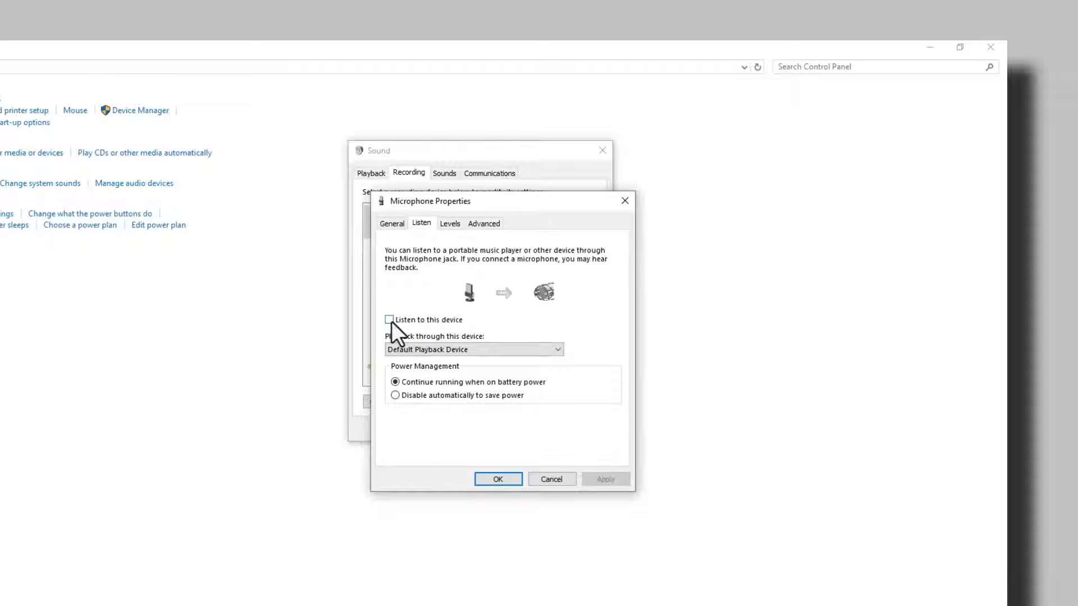
left_click(389, 320)
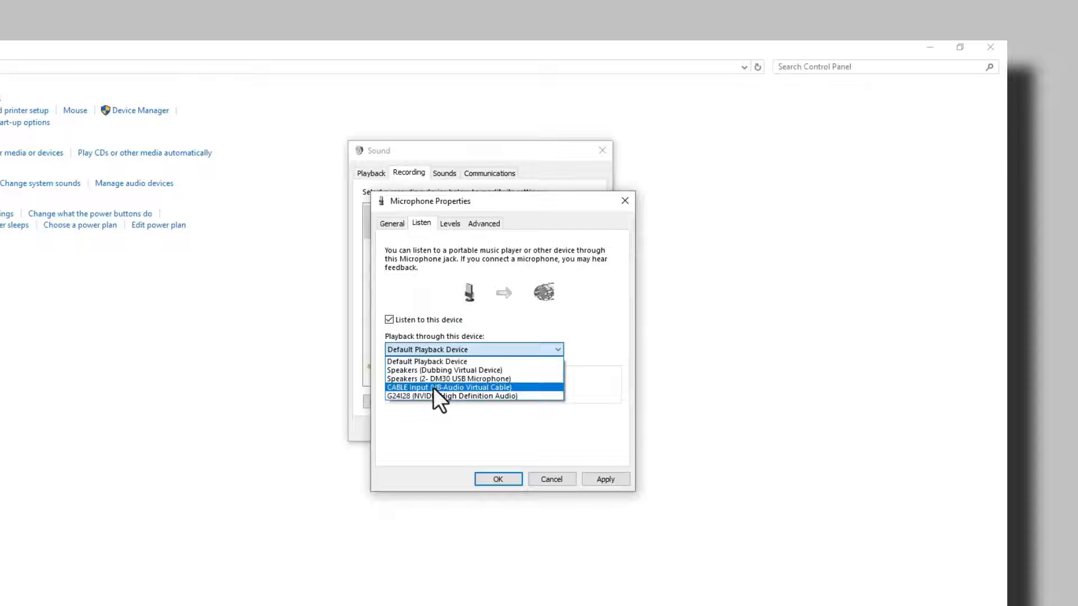
left_click(448, 387)
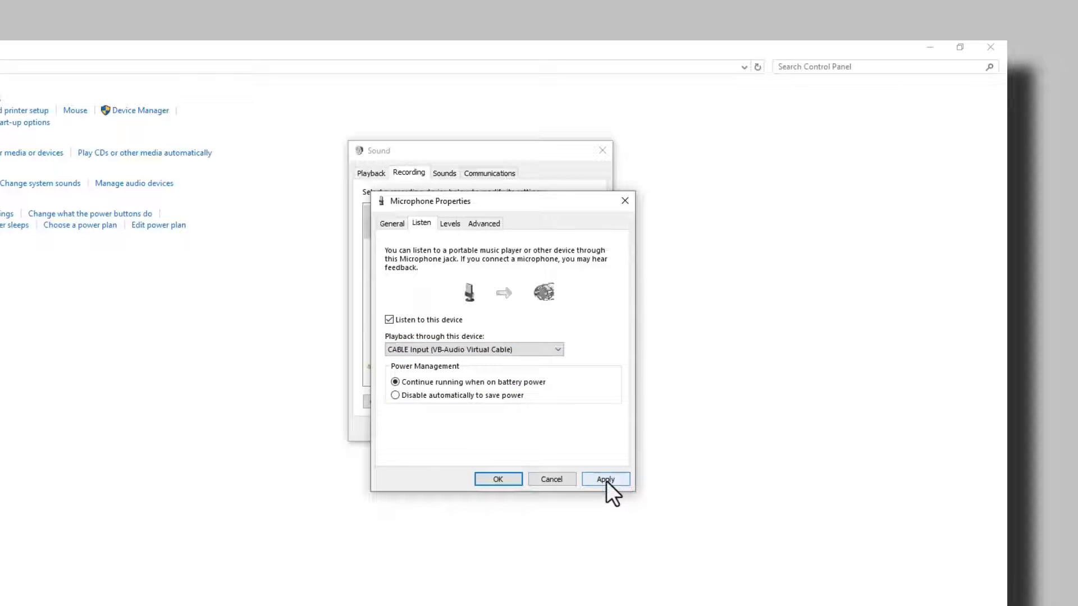
left_click(395, 394)
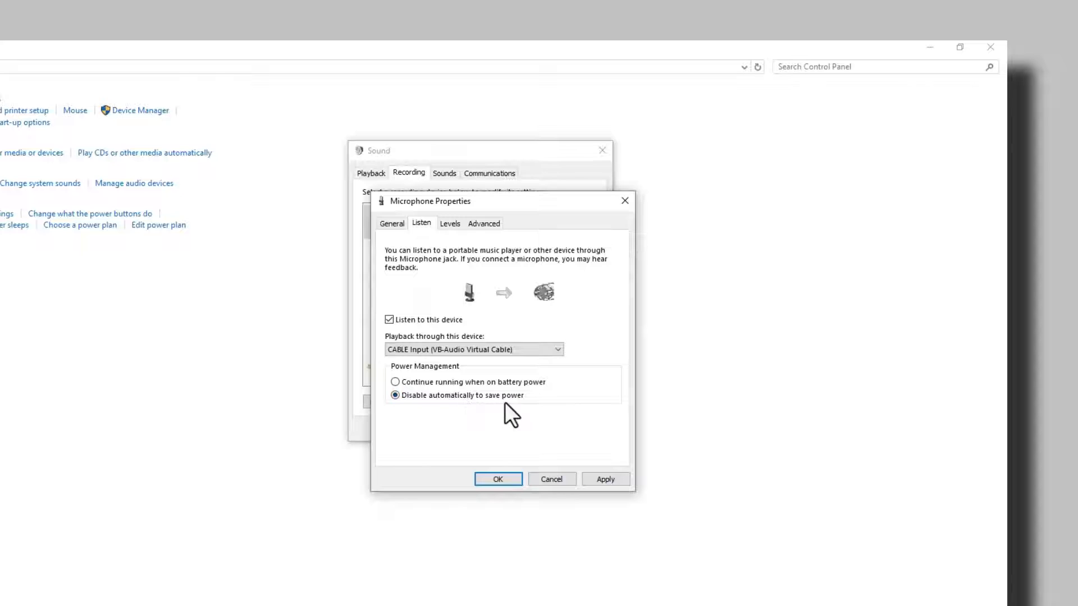
mouse_move(486, 418)
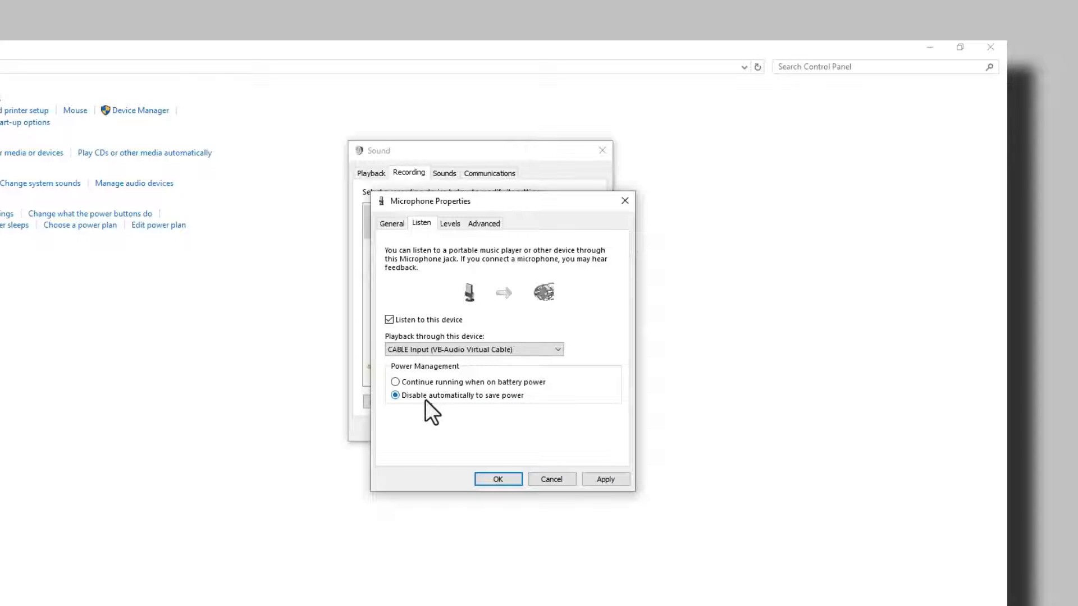
left_click(603, 479)
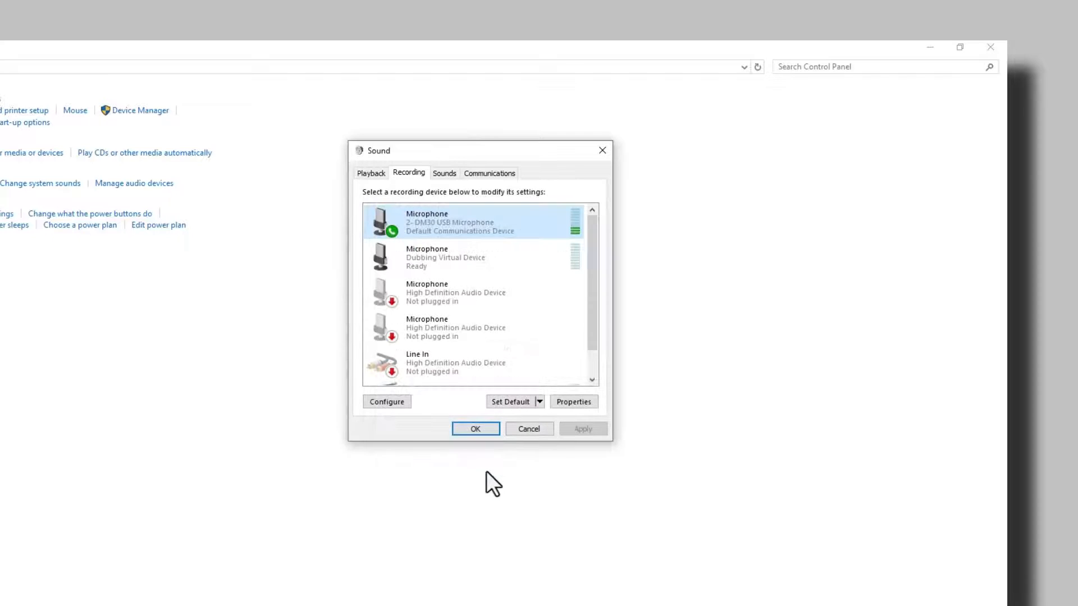
mouse_move(466, 237)
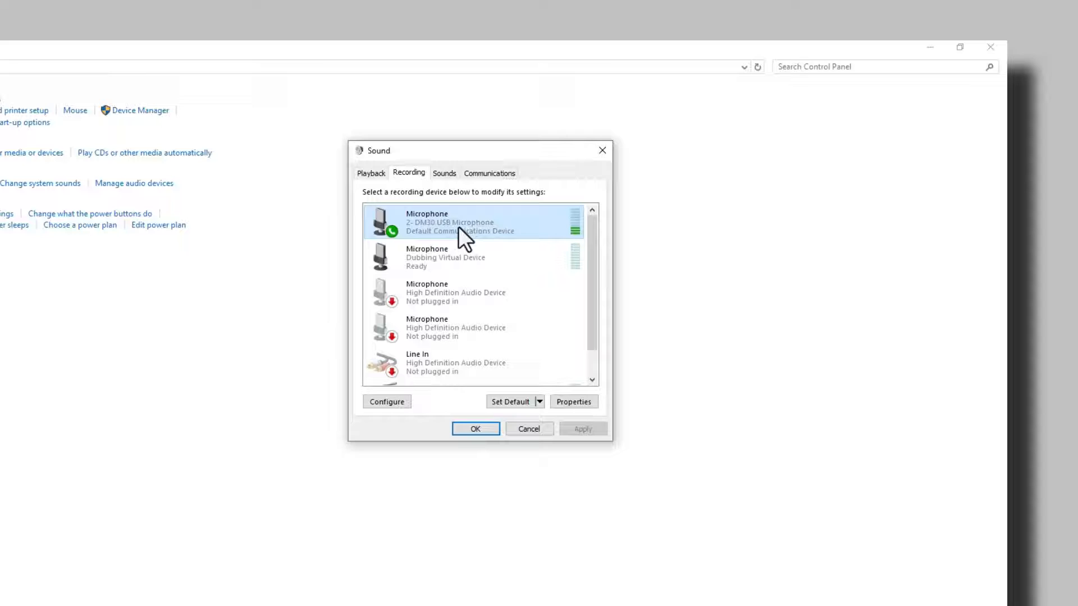
scroll("down", 3)
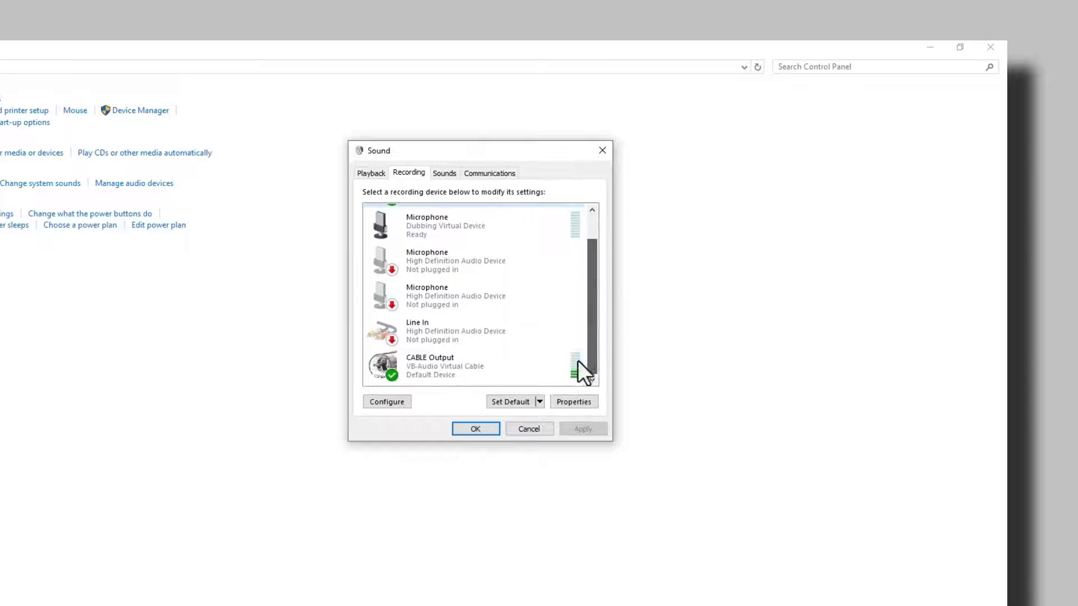
left_click(467, 366)
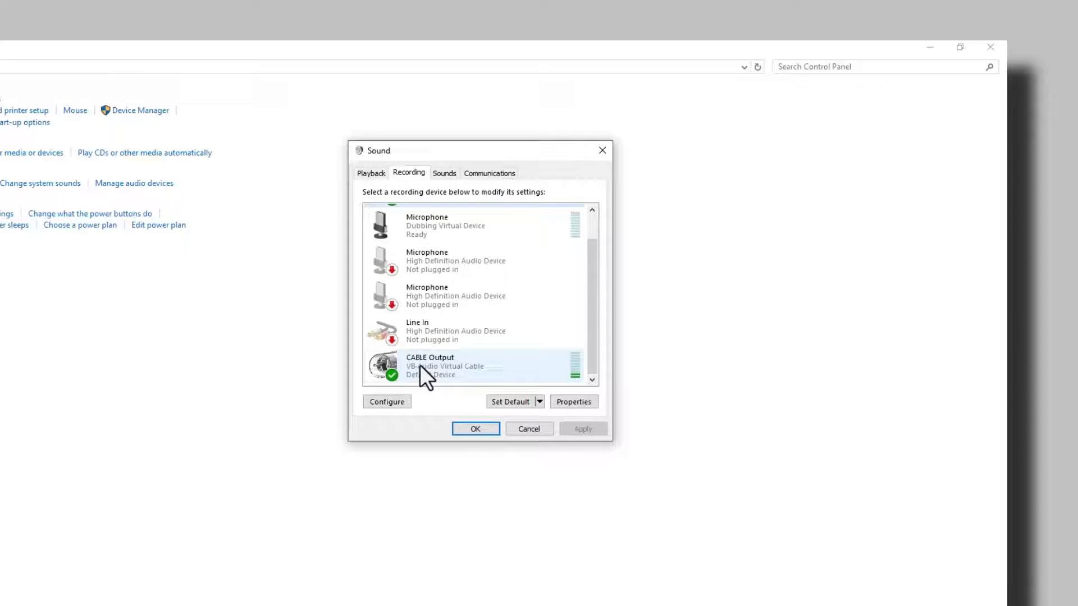
left_click(475, 428)
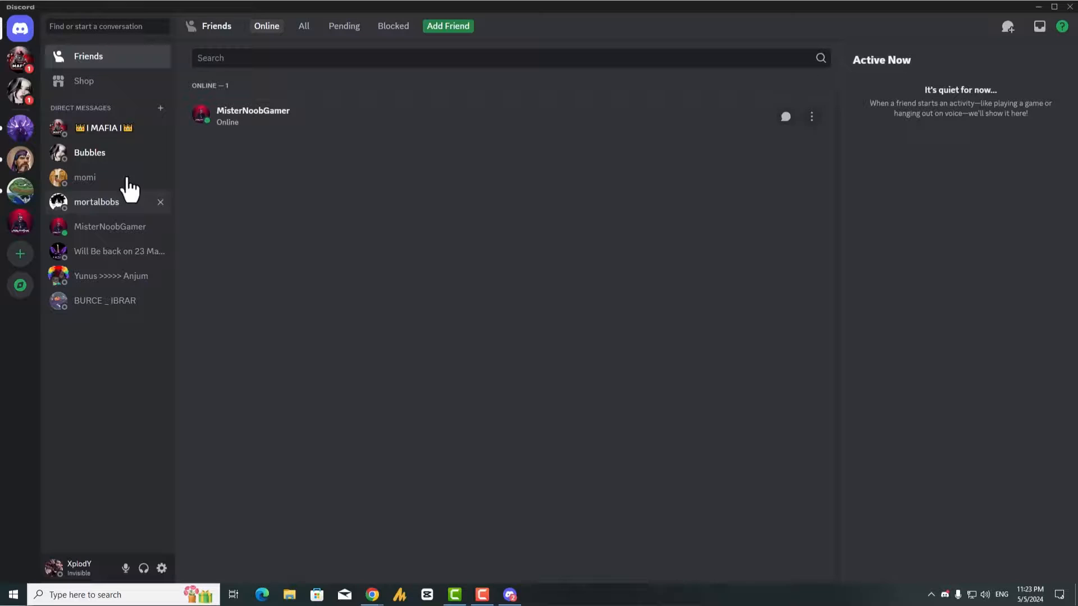
mouse_move(20, 82)
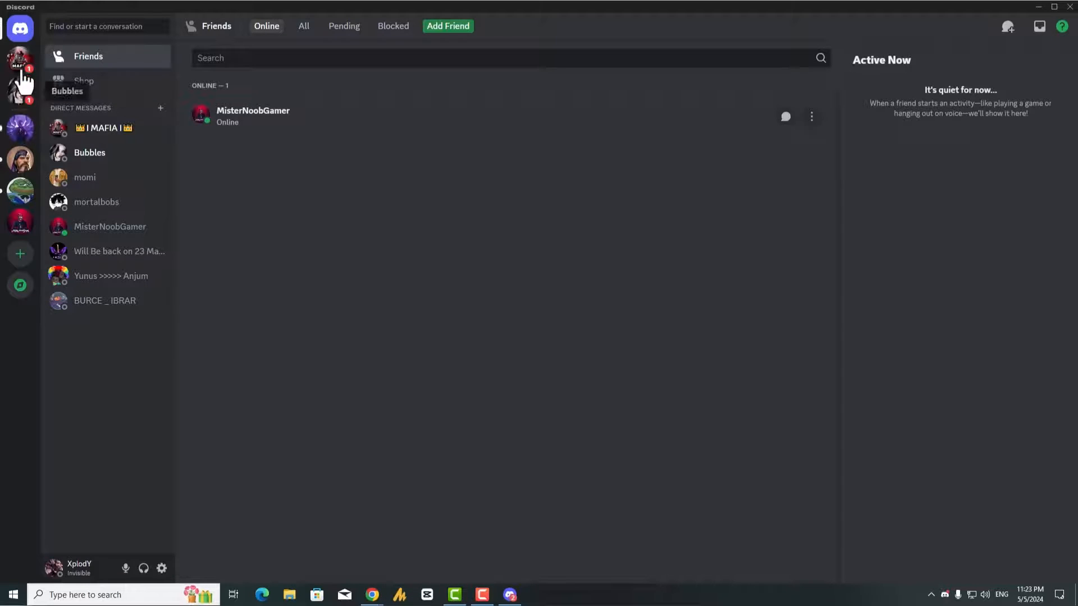
mouse_move(104, 574)
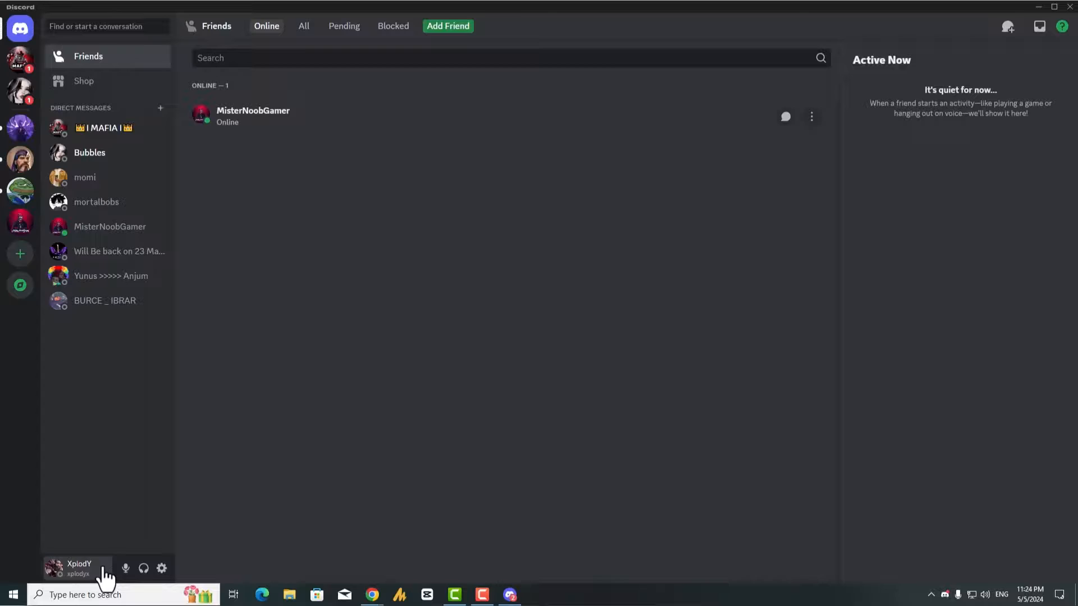
Open Discord's User Settings from the gear beside the profile.
left_click(161, 568)
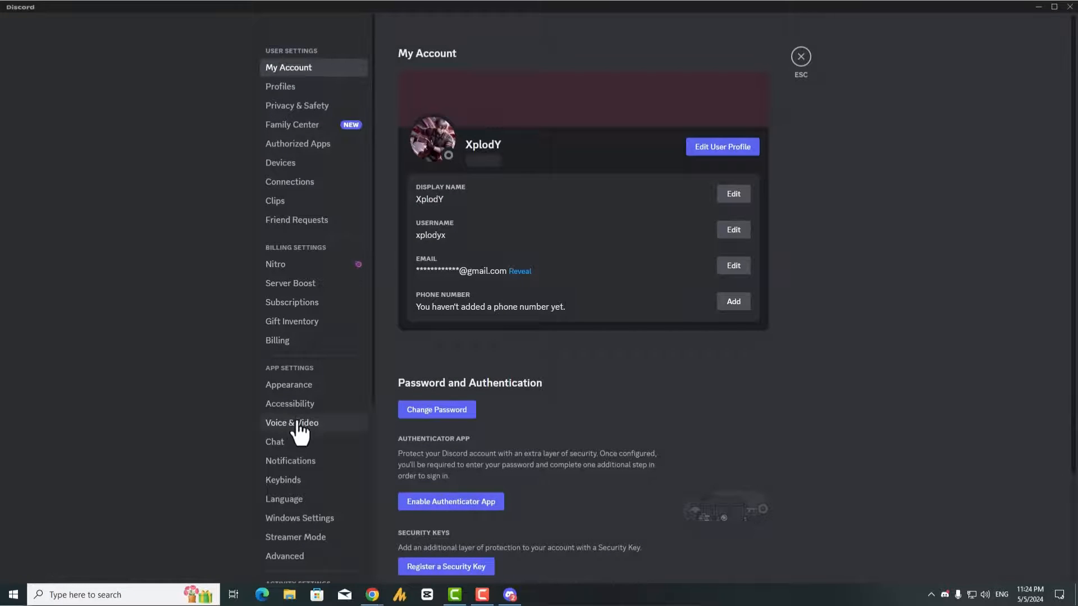
In Voice & Video settings, set the Input Device to CABLE Output (VB-Audio Virtual Cable).
left_click(292, 422)
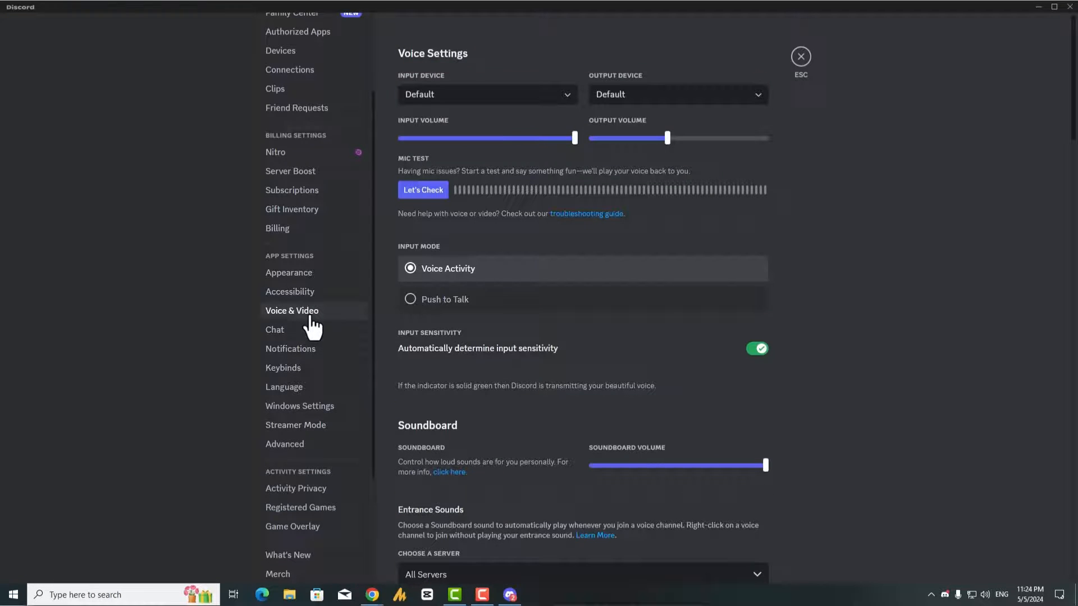
mouse_move(351, 316)
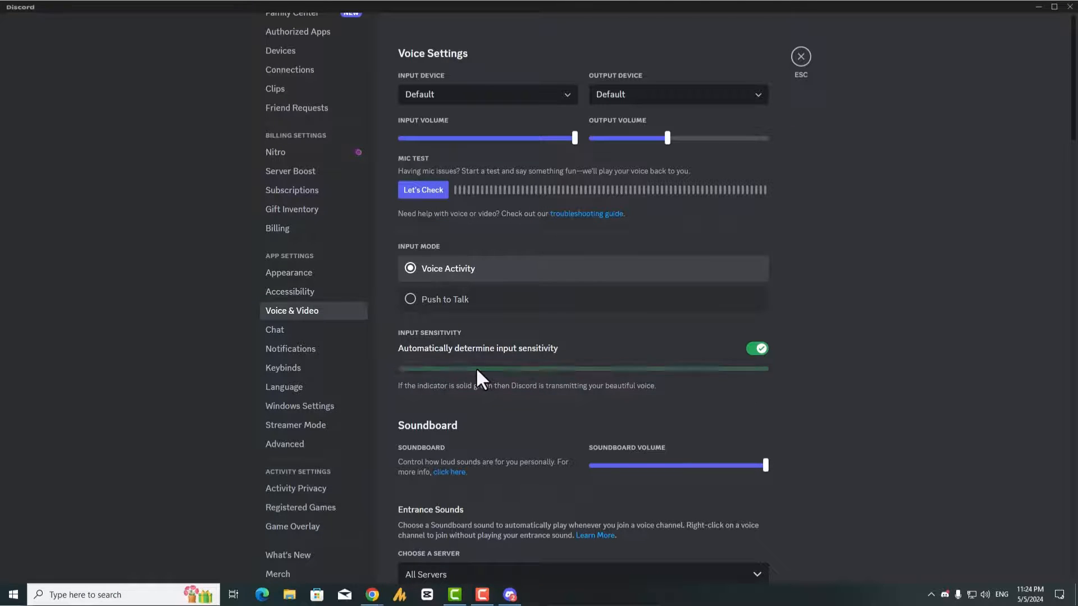
left_click(487, 94)
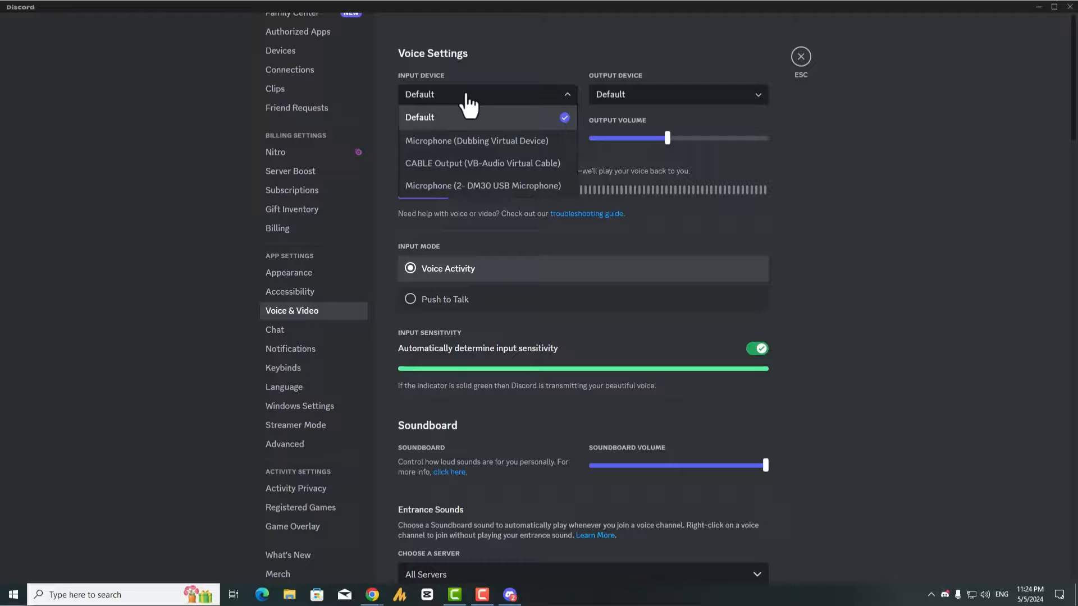
mouse_move(481, 166)
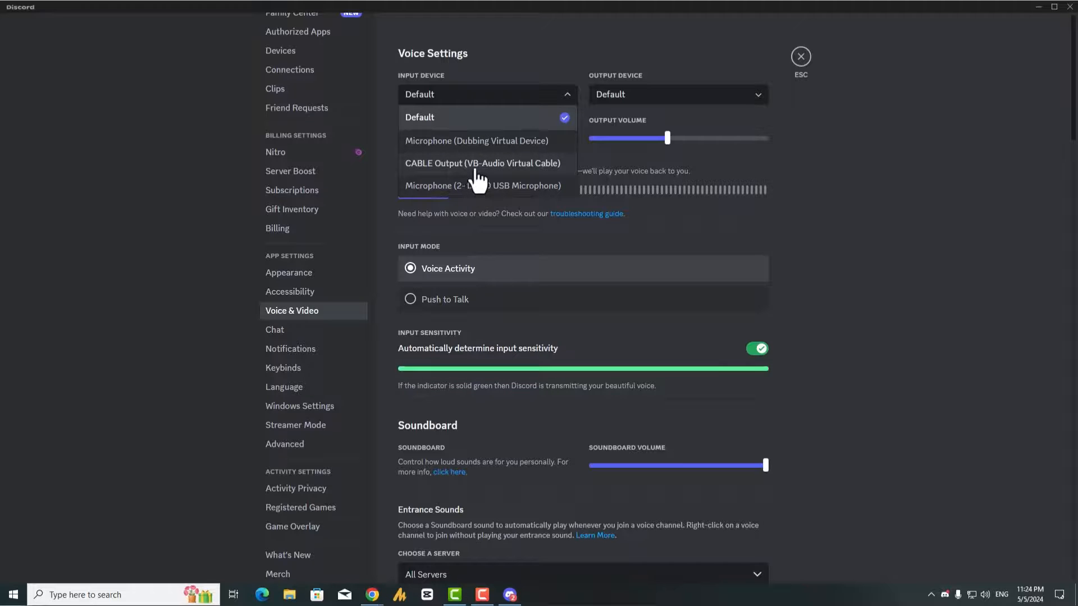
left_click(482, 163)
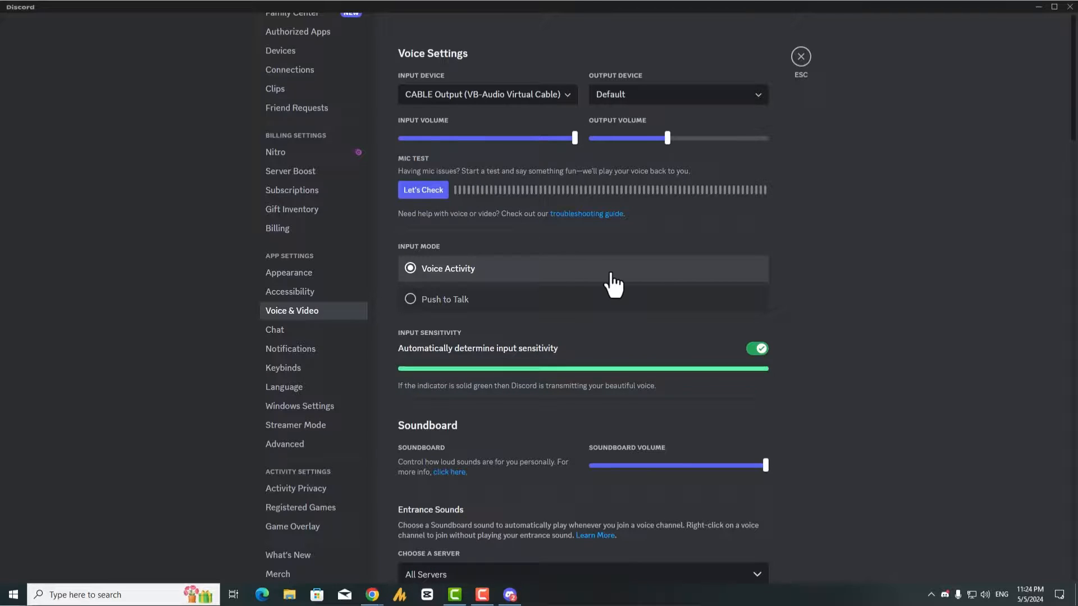
mouse_move(554, 371)
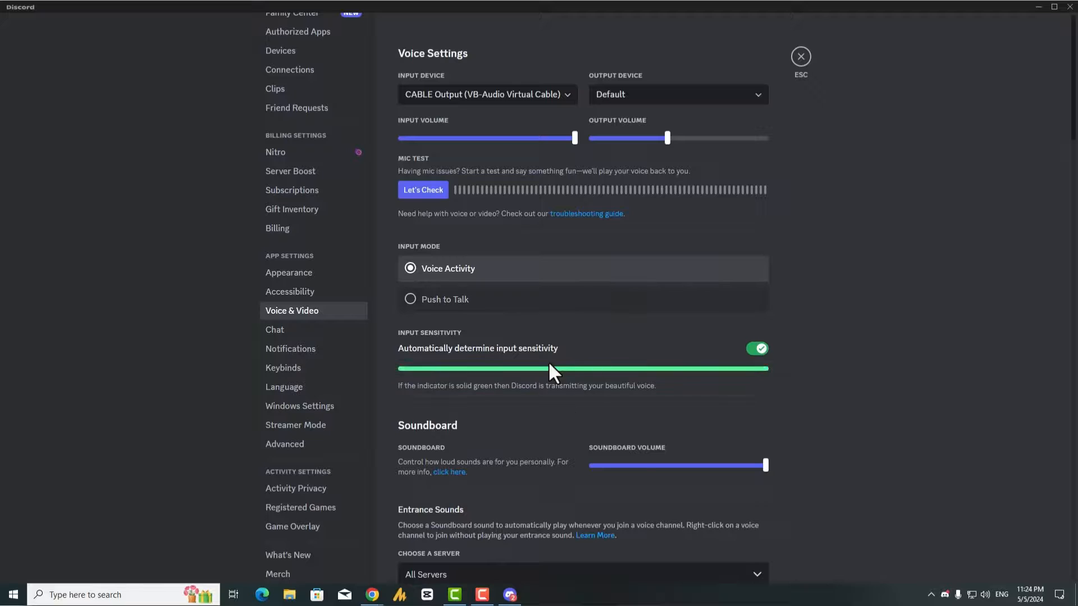
mouse_move(599, 385)
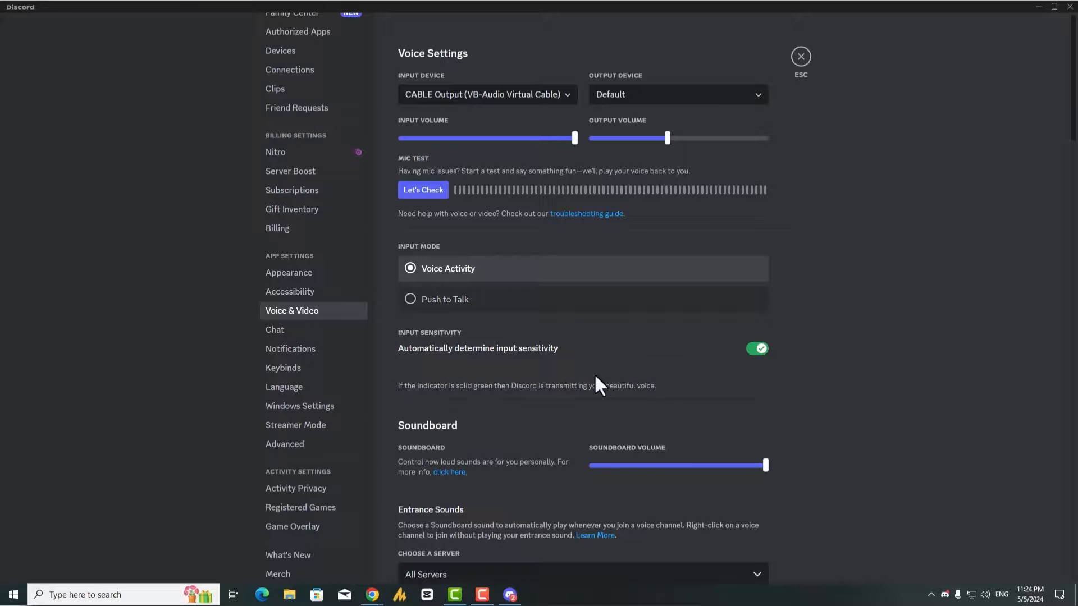